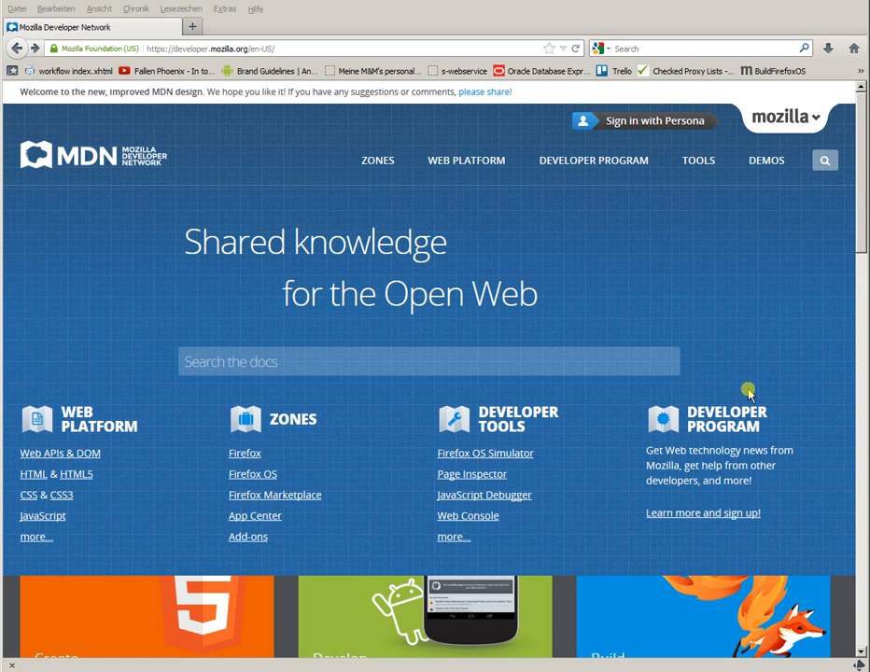
mouse_move(749, 396)
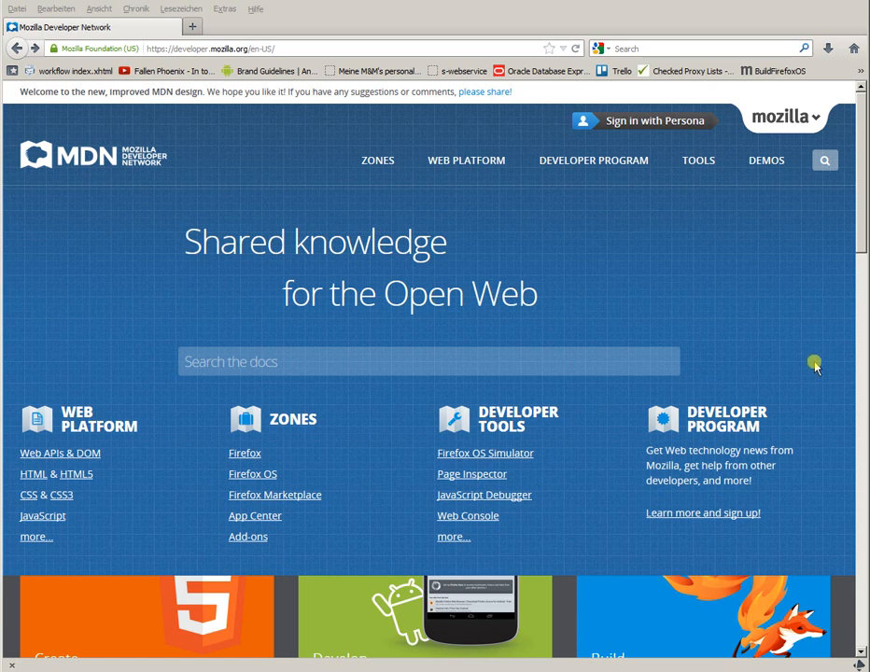
mouse_move(677, 325)
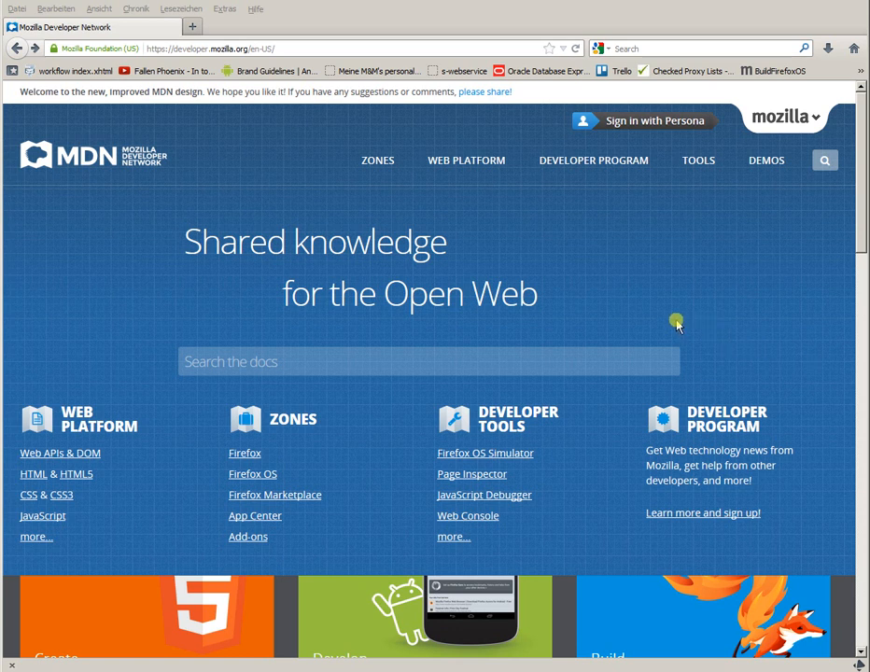
mouse_move(601, 265)
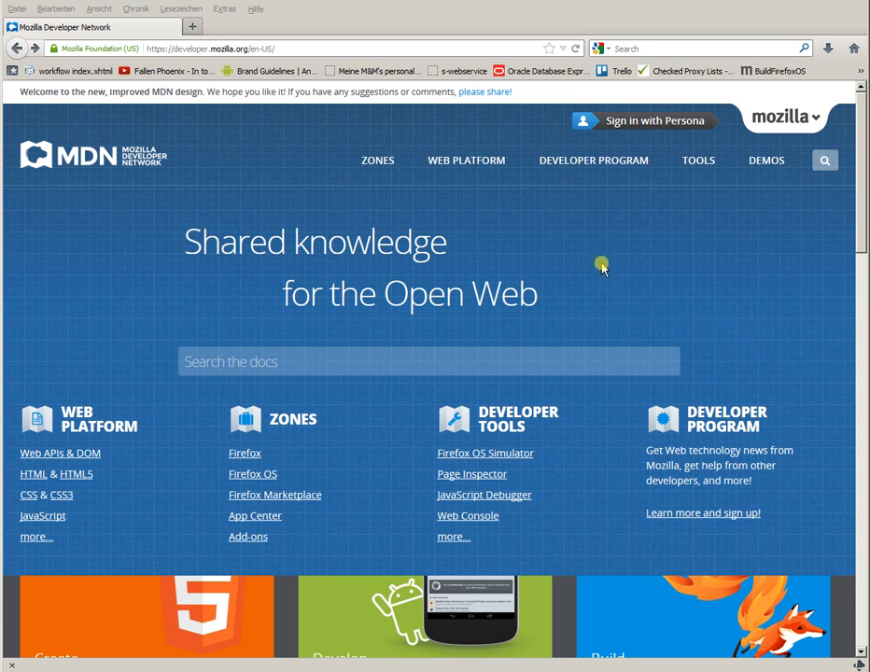
mouse_move(177, 41)
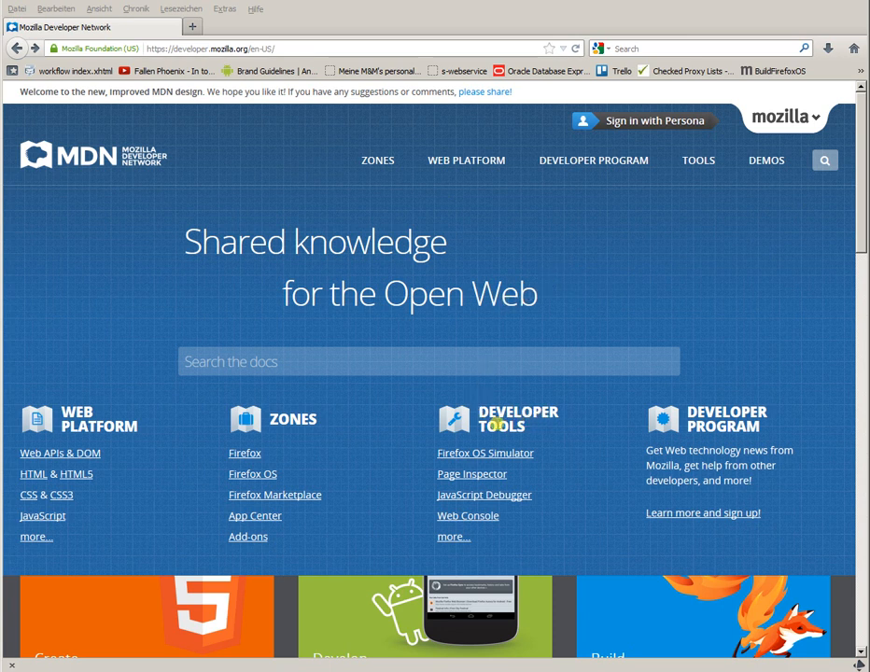
mouse_move(485, 453)
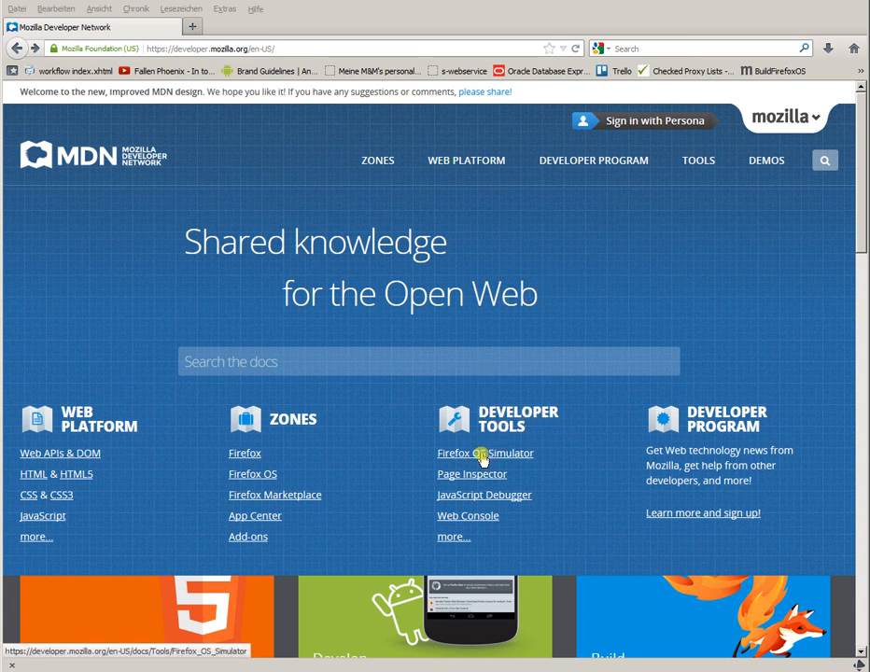
Load the MDN Firefox OS Simulator article and jump to its 'Installing the Simulator add-on' section
click(486, 454)
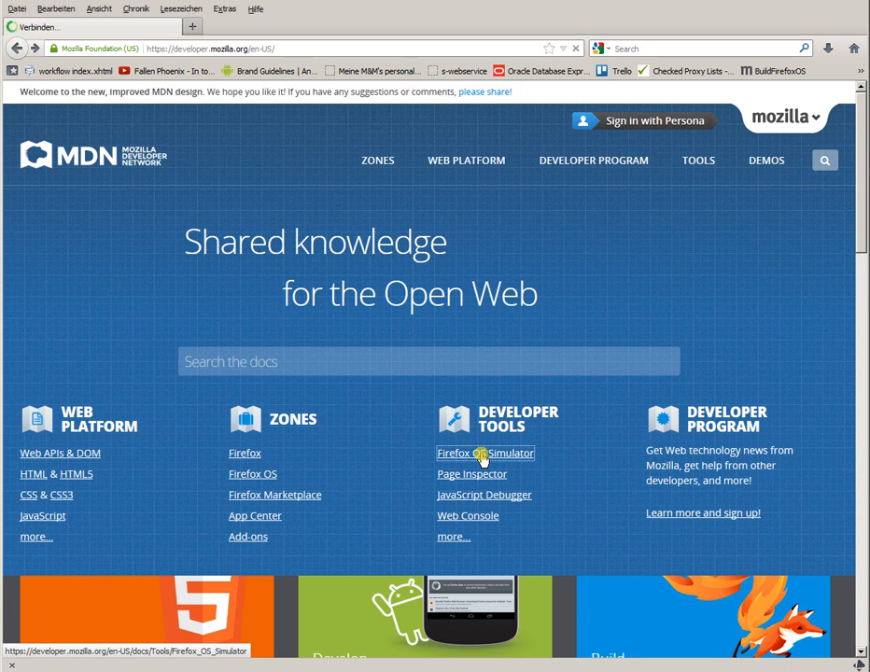
click(485, 453)
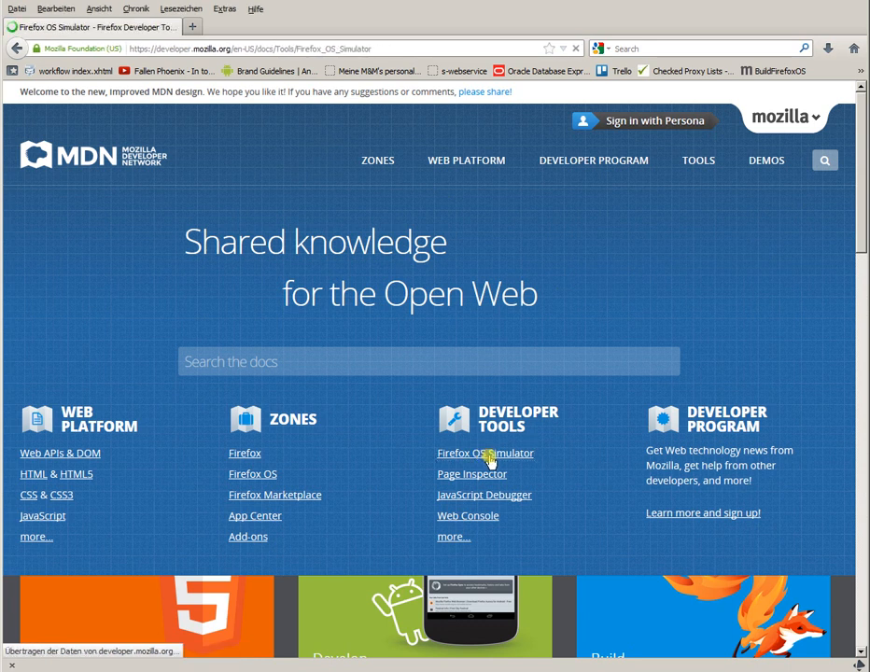
click(485, 454)
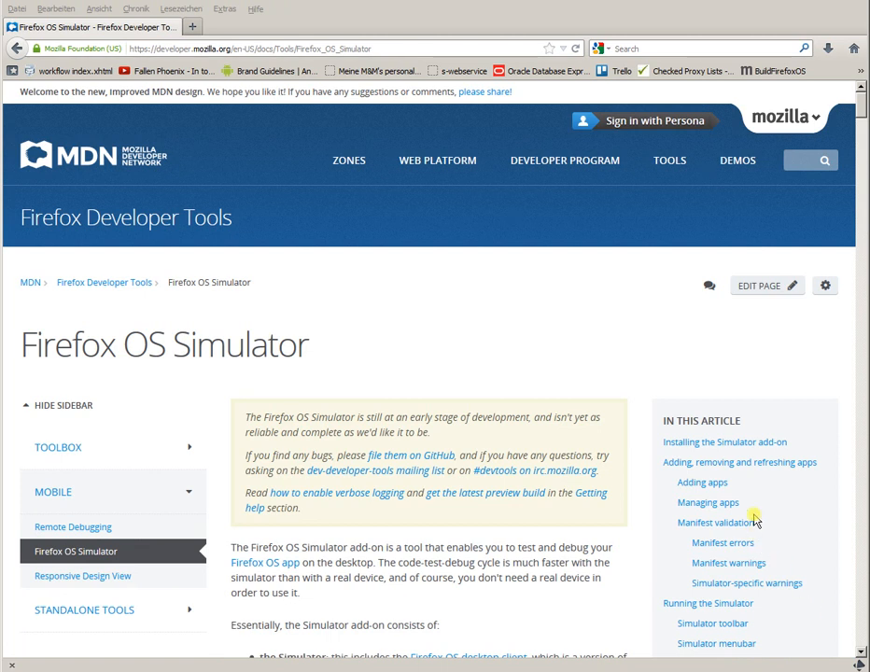
mouse_move(737, 440)
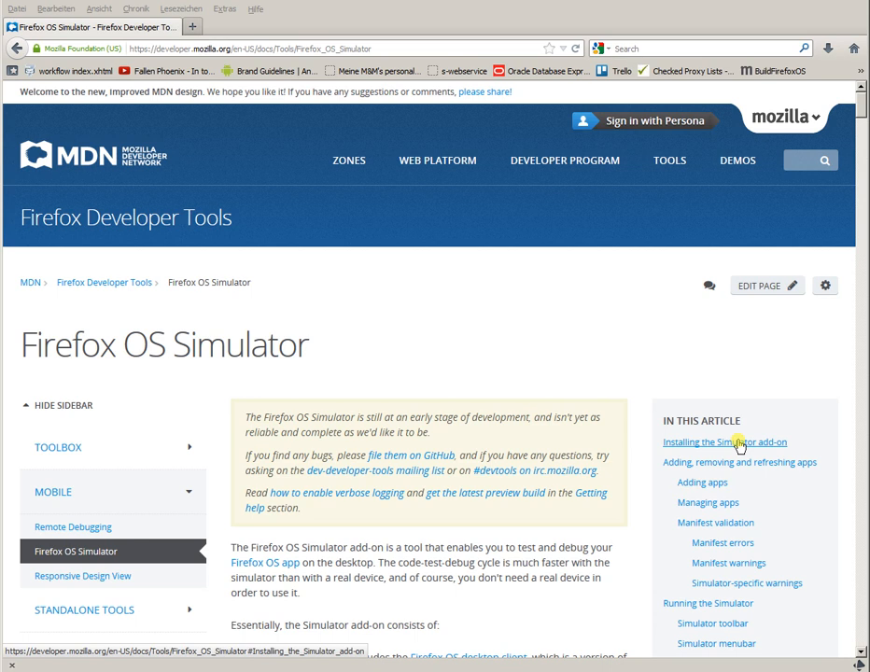
click(724, 441)
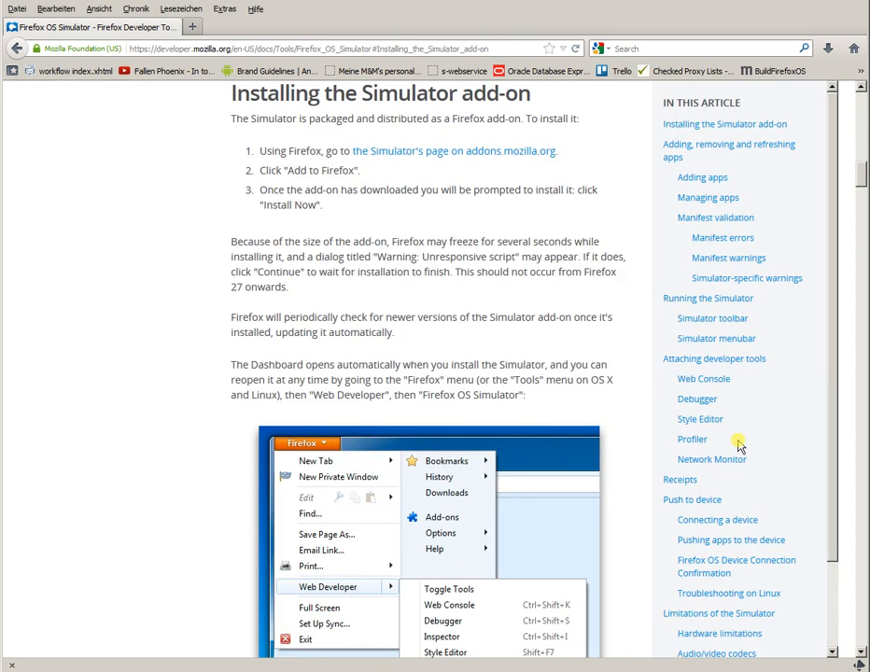
mouse_move(388, 164)
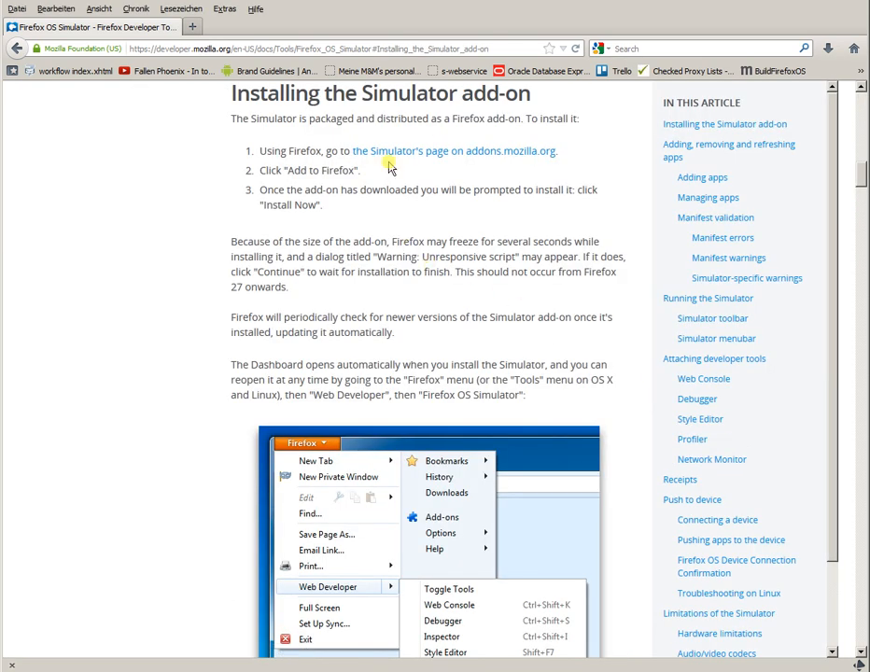
mouse_move(353, 157)
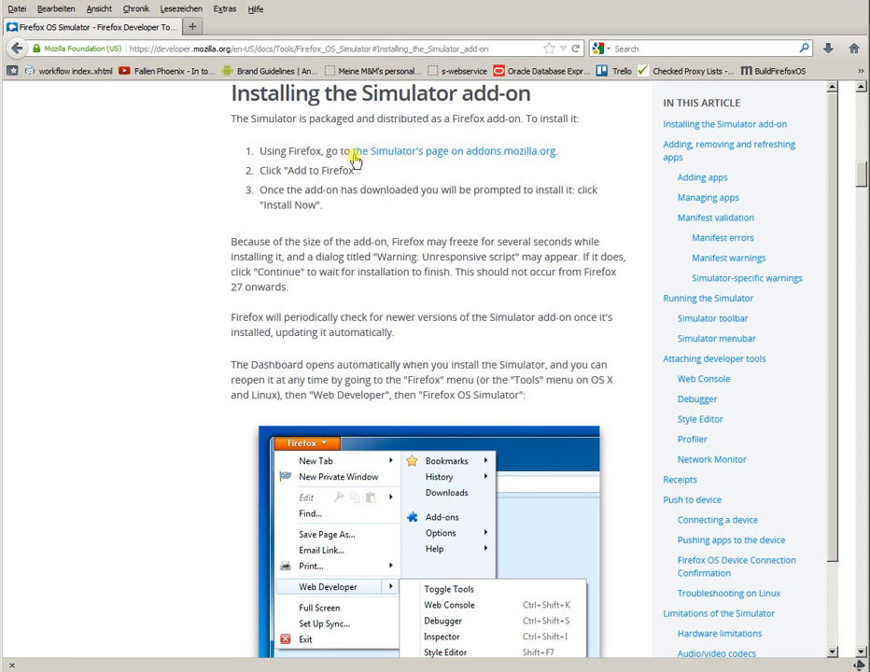
mouse_move(451, 149)
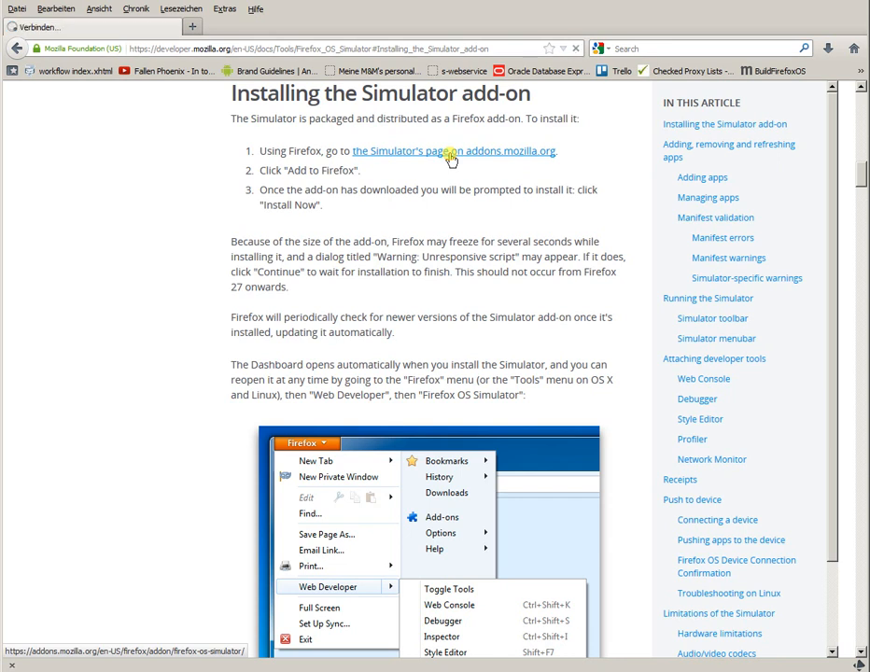
Follow the addons.mozilla.org link to the Firefox OS 1.1 Simulator listing
click(457, 150)
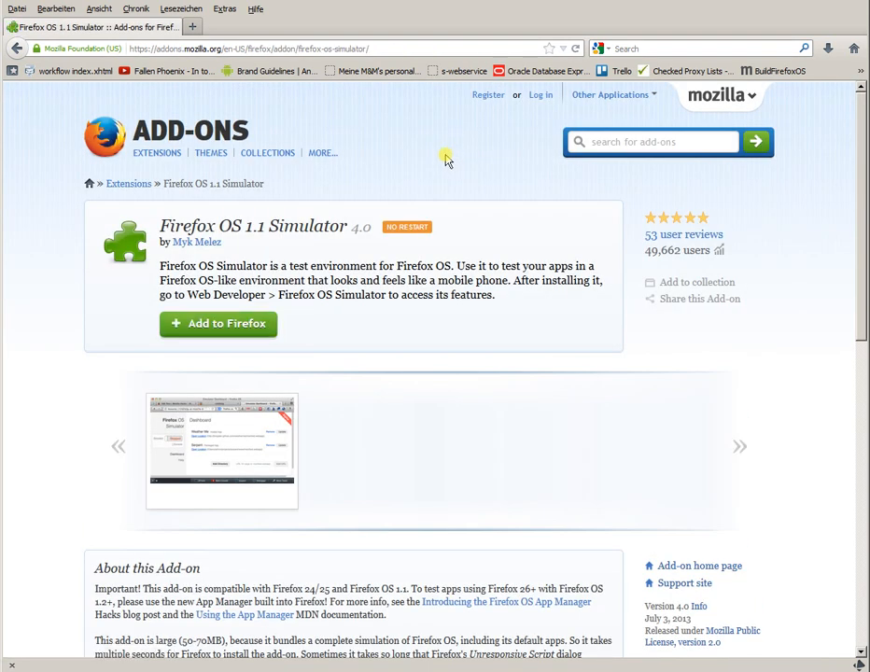
mouse_move(216, 323)
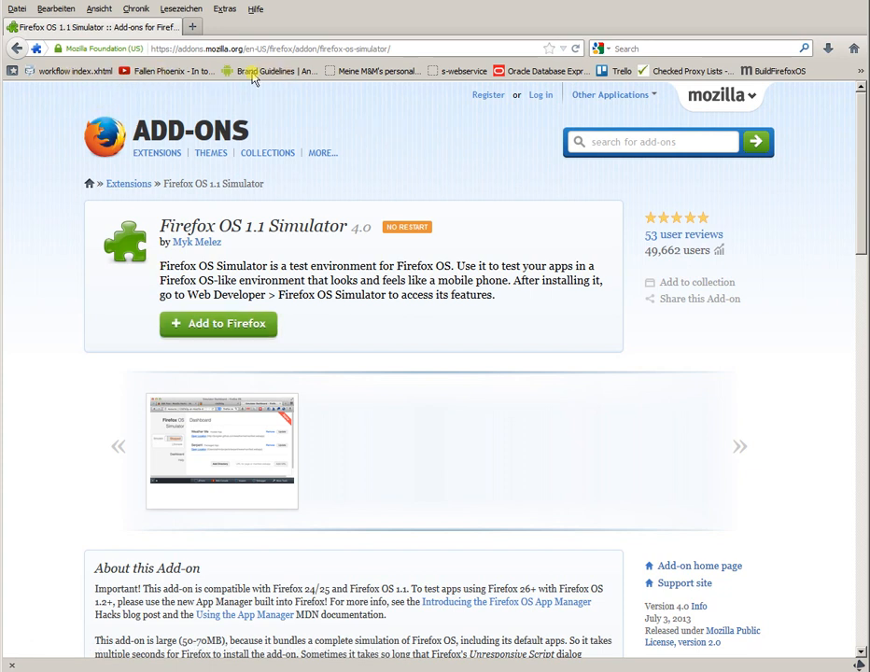
mouse_move(272, 75)
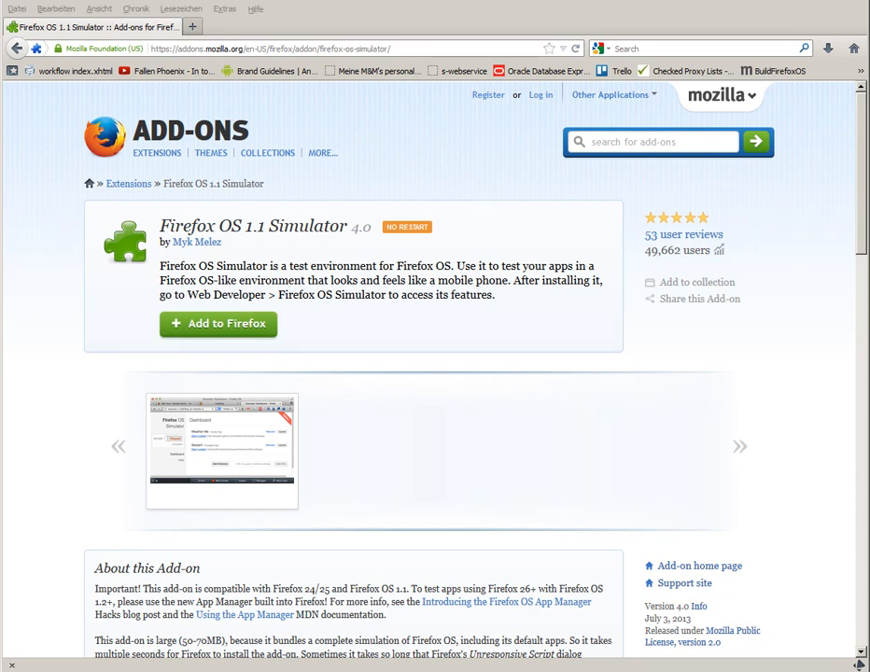
mouse_move(324, 265)
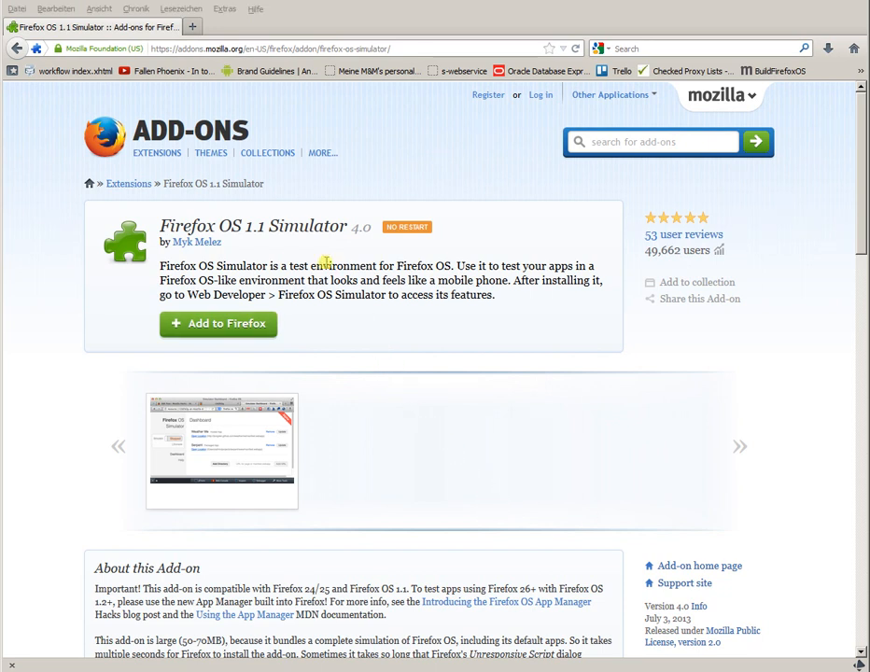
click(156, 153)
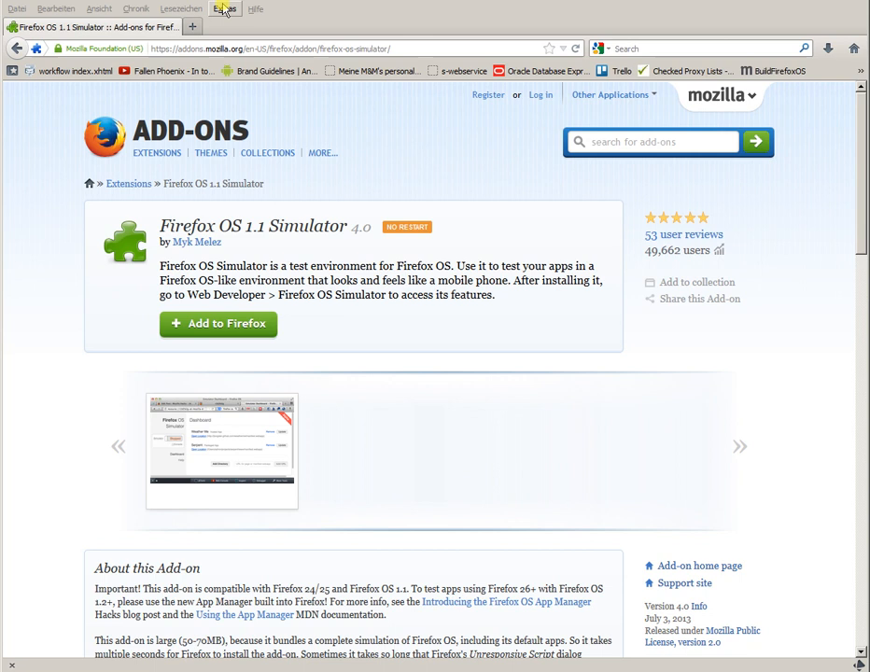
Launch the Firefox OS Simulator dashboard from Extras > Web-Entwickler
click(224, 7)
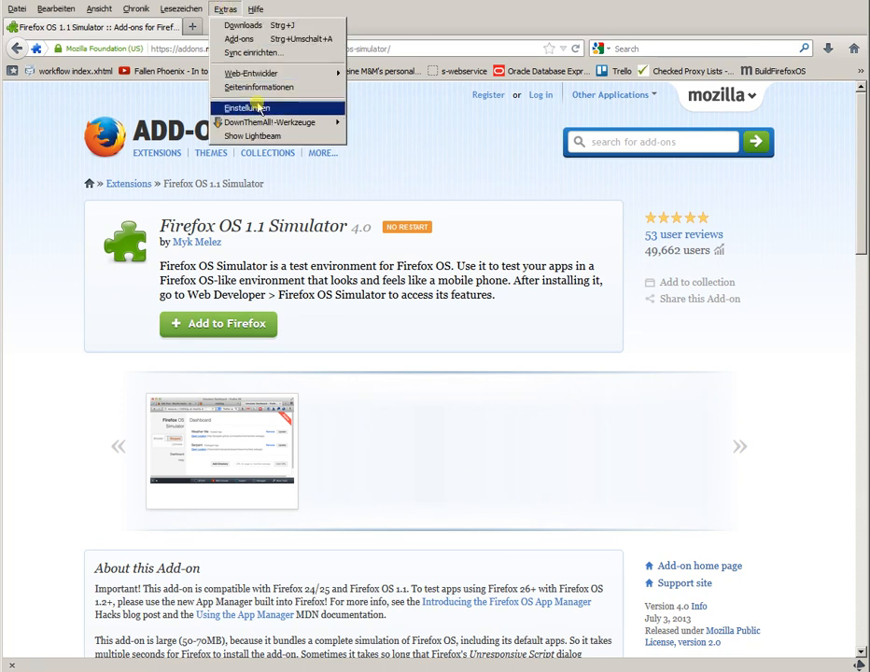
click(250, 73)
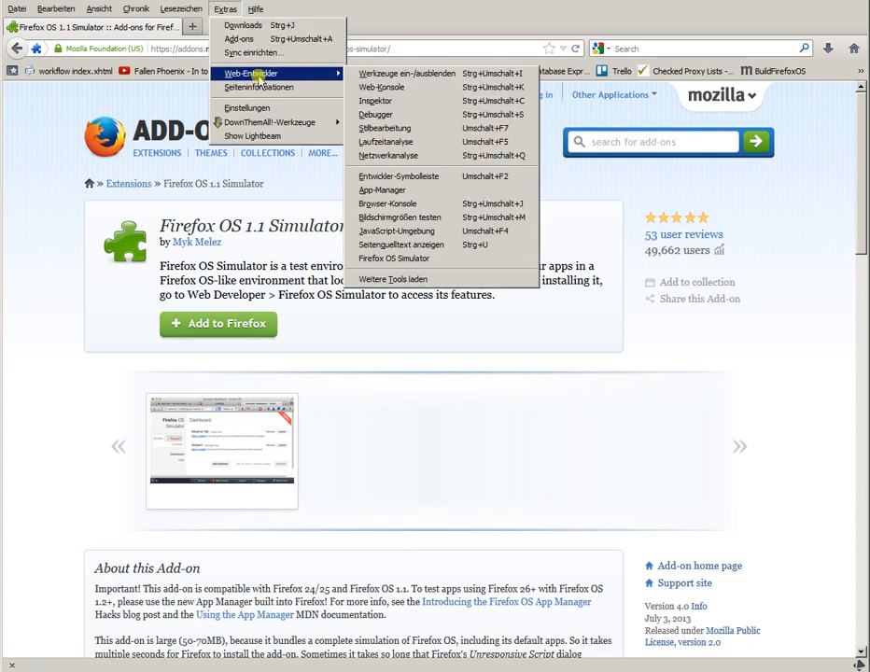
mouse_move(401, 216)
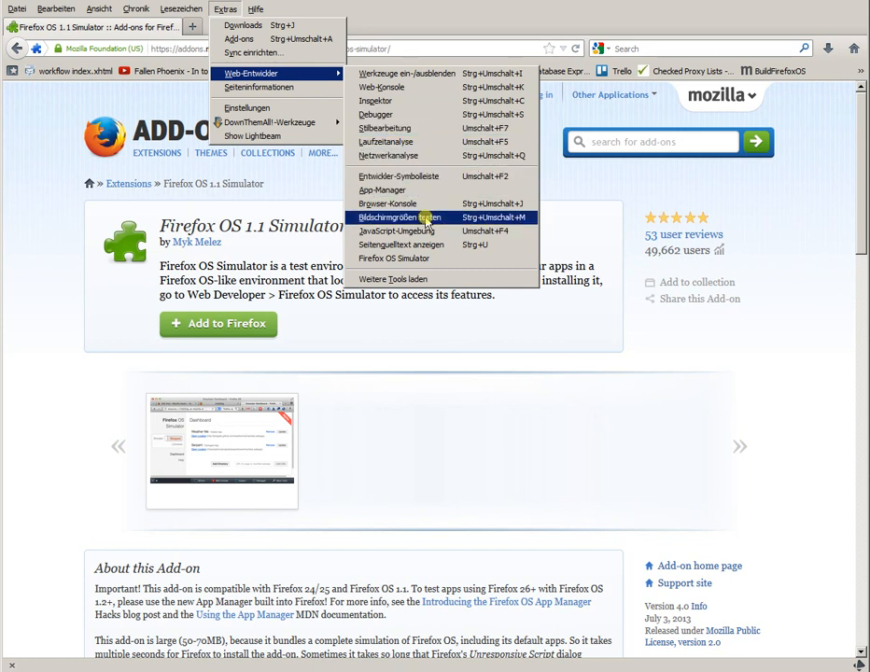
mouse_move(392, 257)
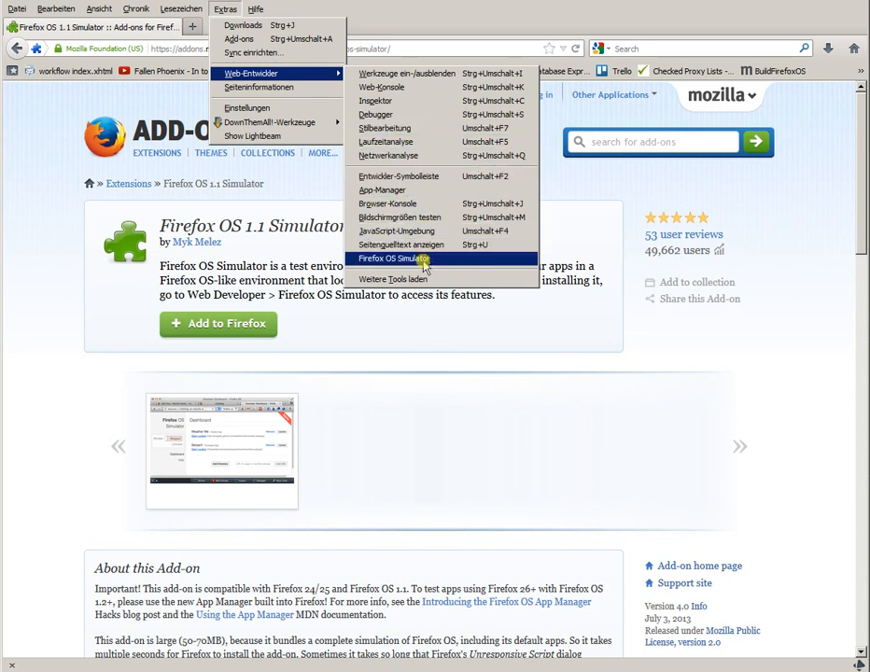
mouse_move(381, 88)
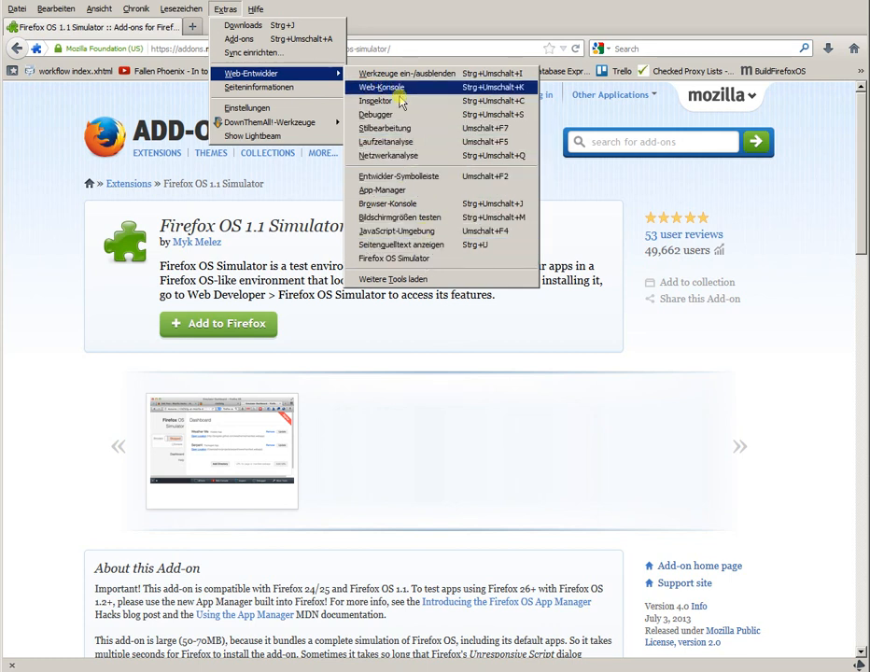
mouse_move(407, 158)
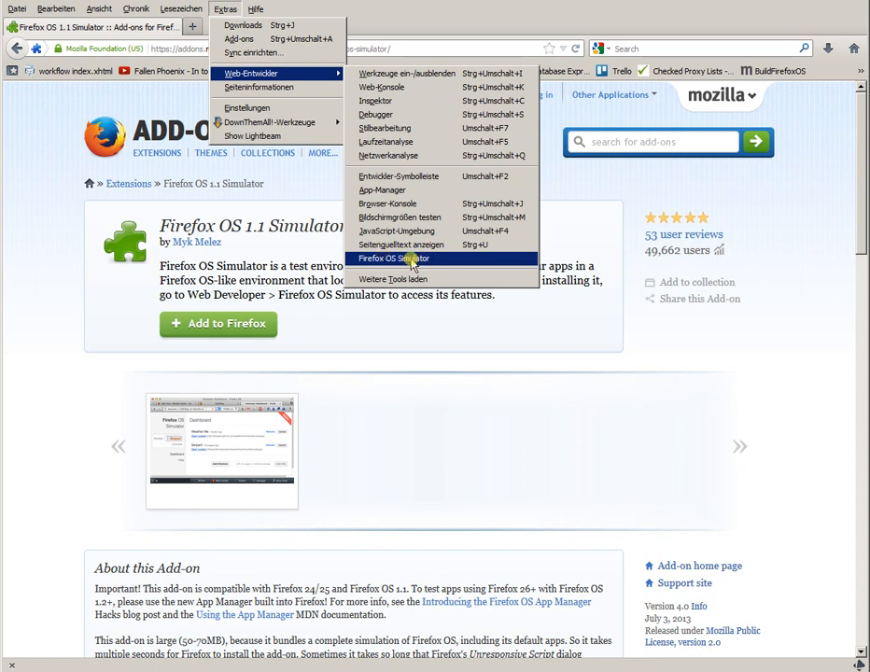
click(392, 257)
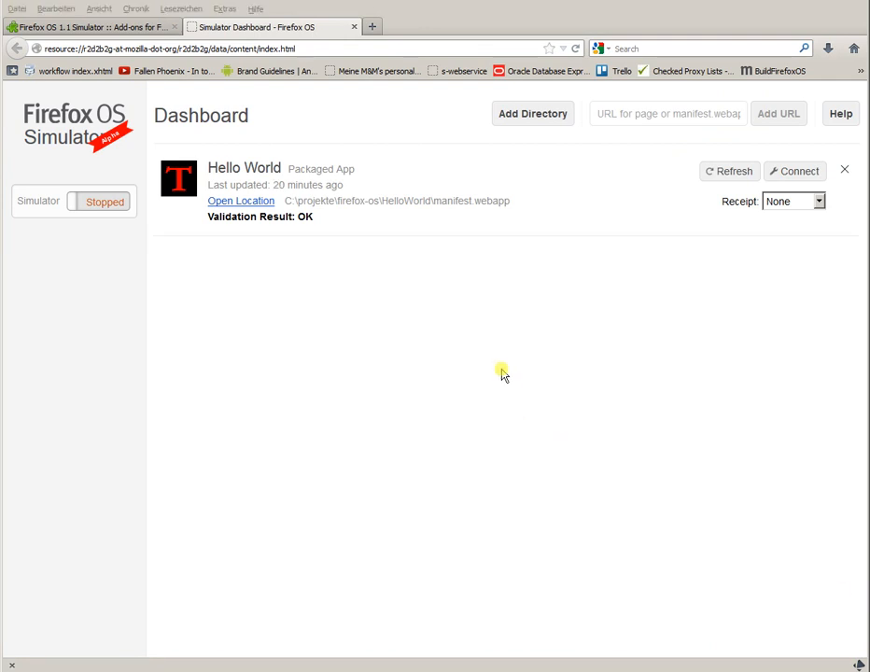
mouse_move(388, 177)
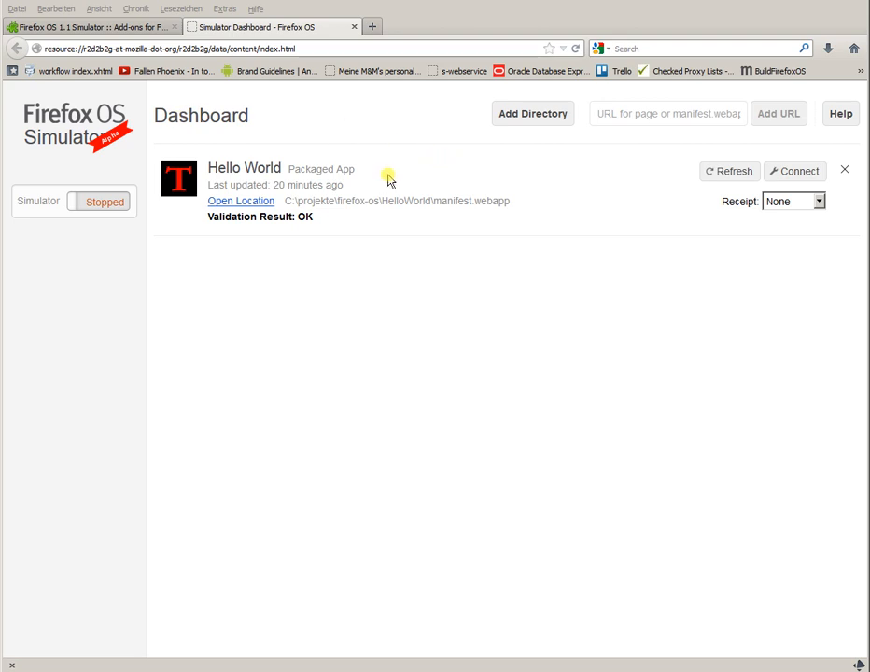
mouse_move(390, 193)
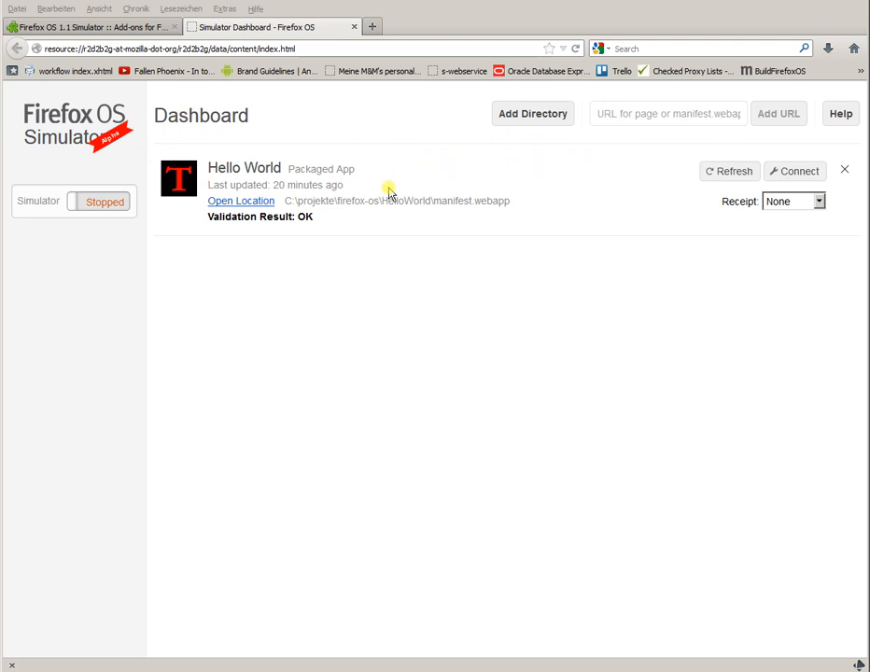
mouse_move(366, 183)
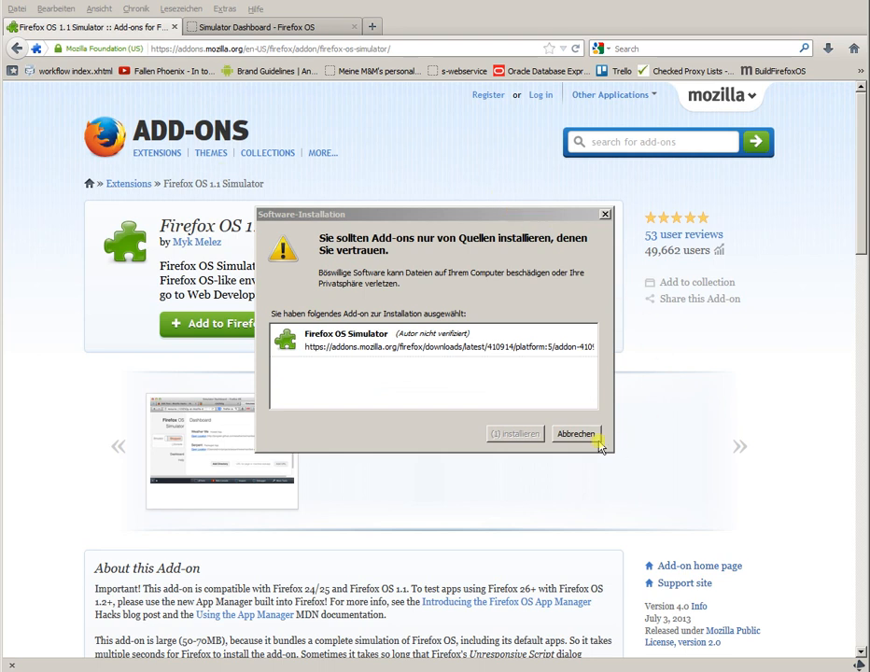
click(575, 432)
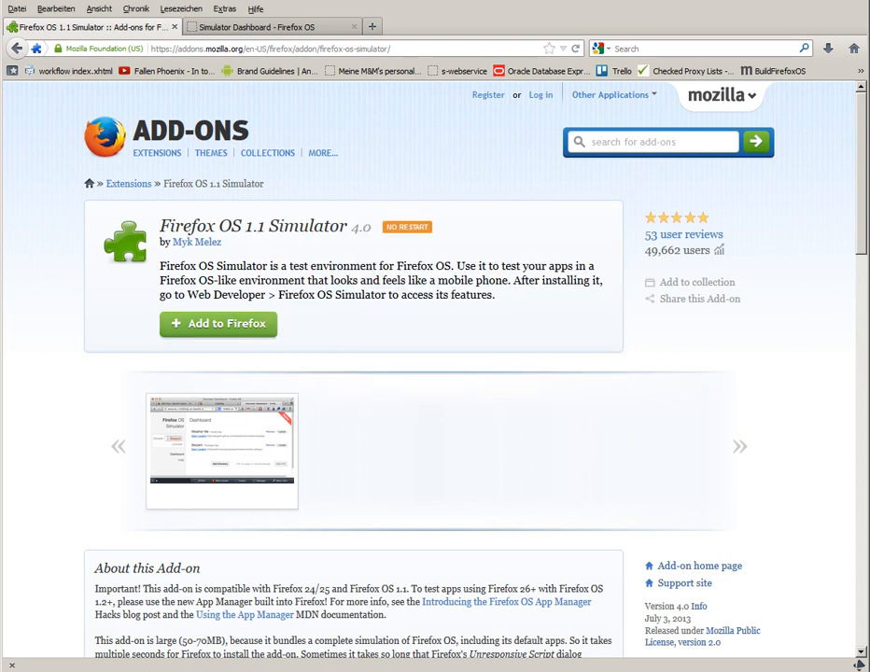
click(270, 26)
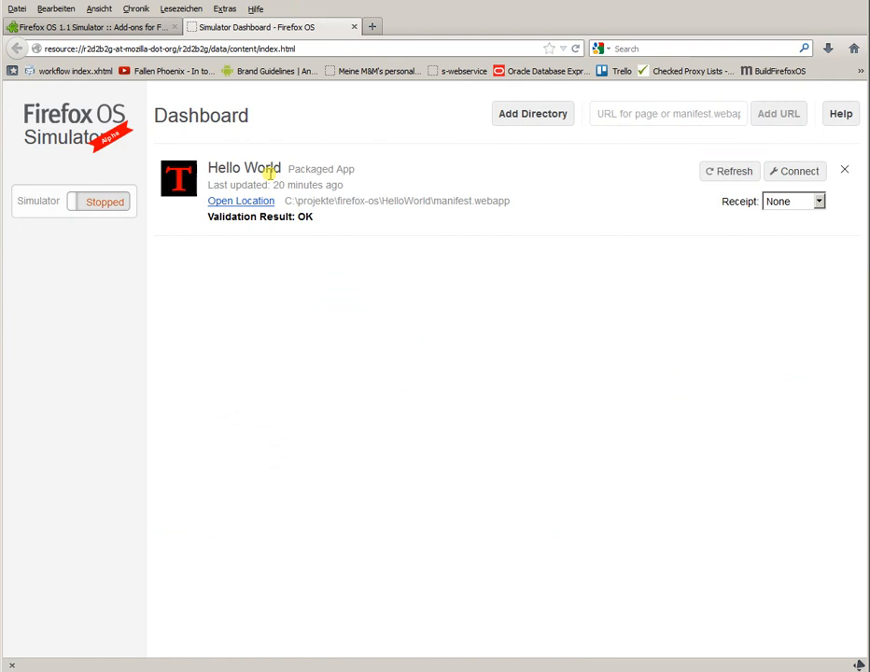
mouse_move(730, 172)
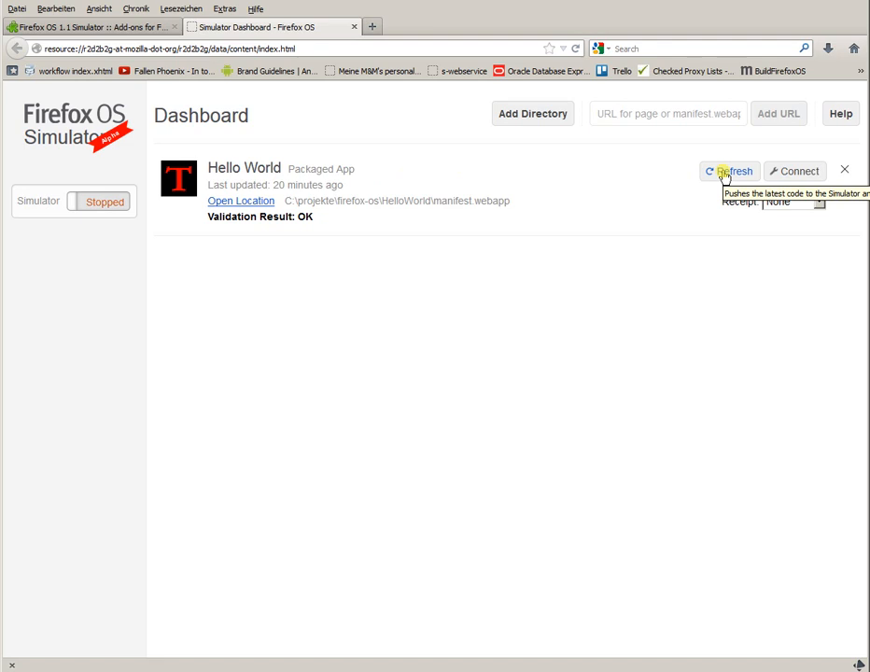
click(731, 172)
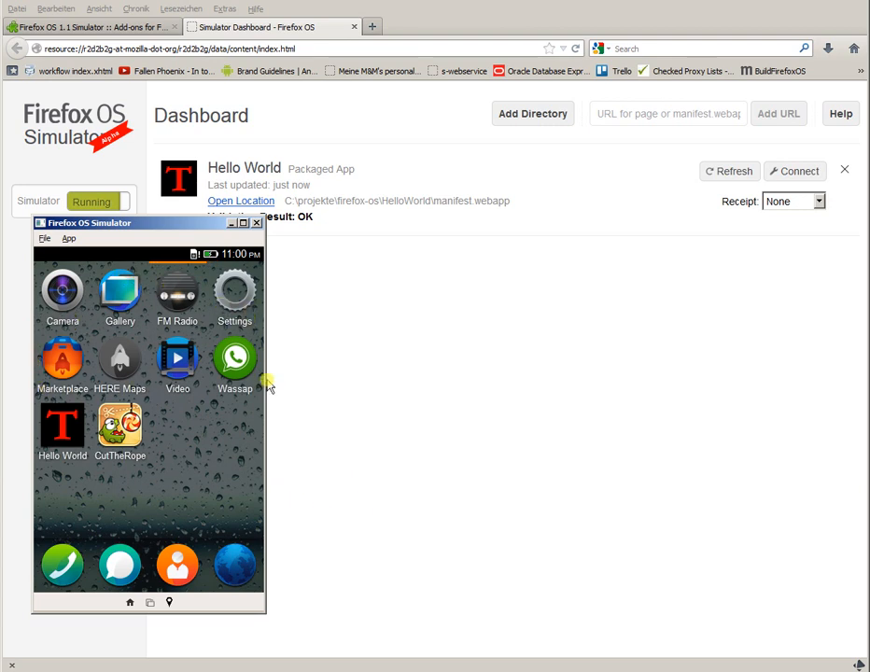
mouse_move(227, 478)
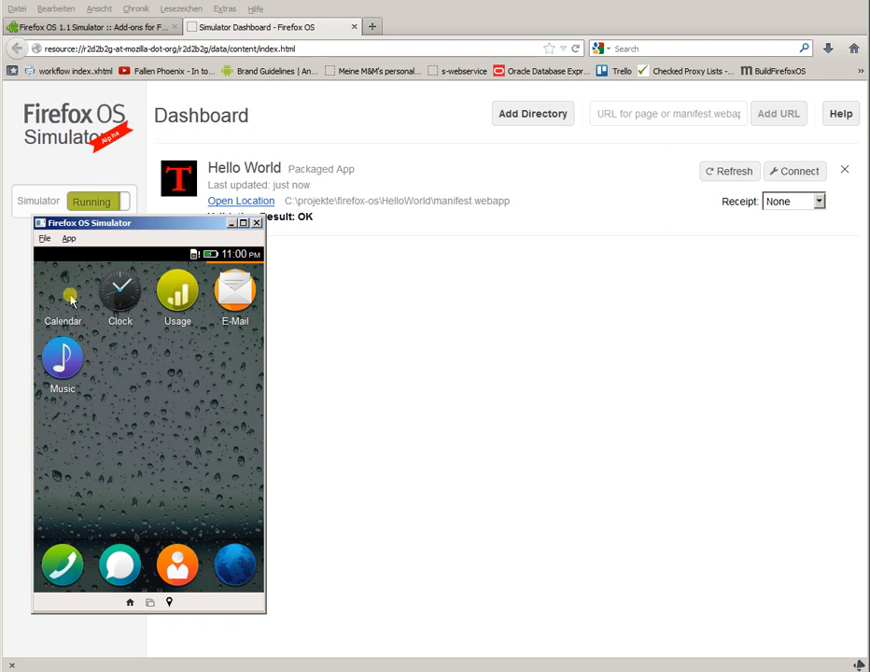
Open the Calendar app on the simulated phone, then return to its home screen
click(64, 289)
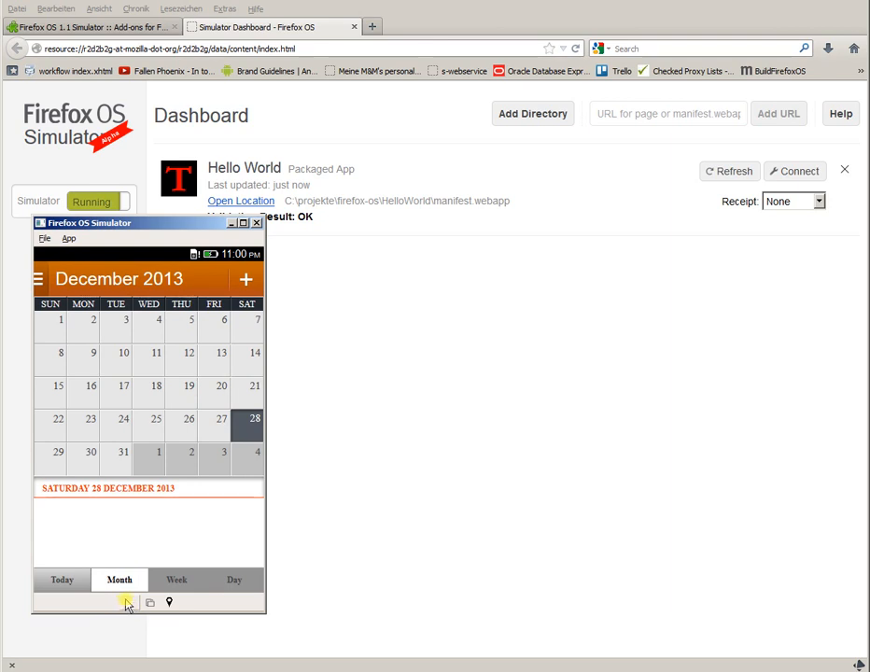
click(127, 601)
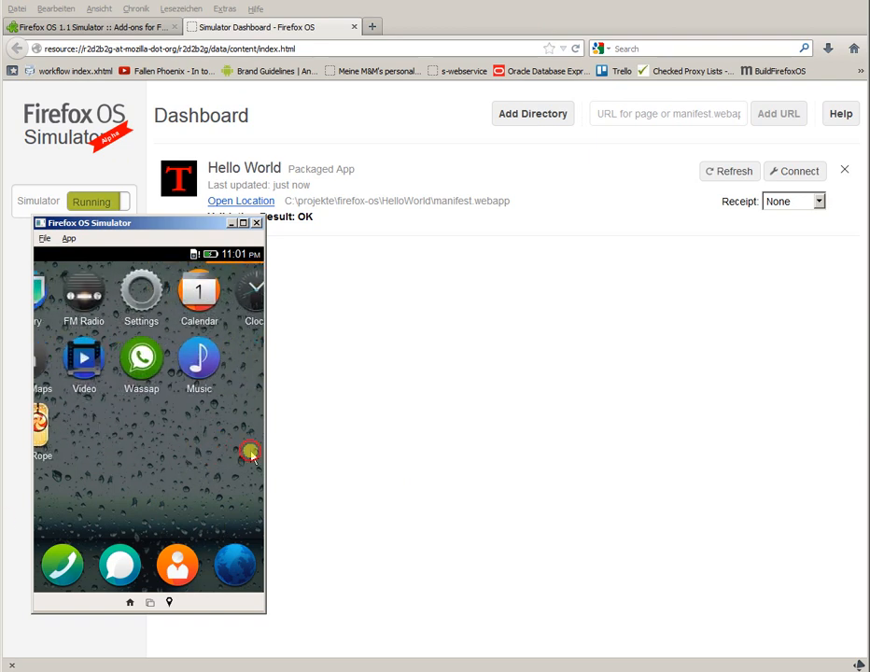
Swipe back to the first page of app icons and drag the phone window below the Hello World entry
drag(150, 222, 134, 242)
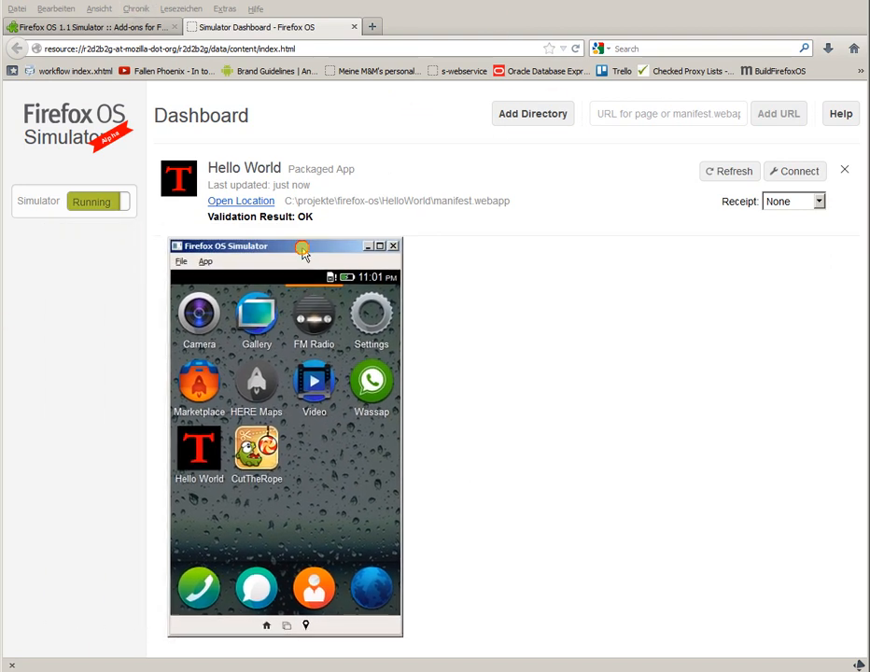
drag(302, 246, 316, 261)
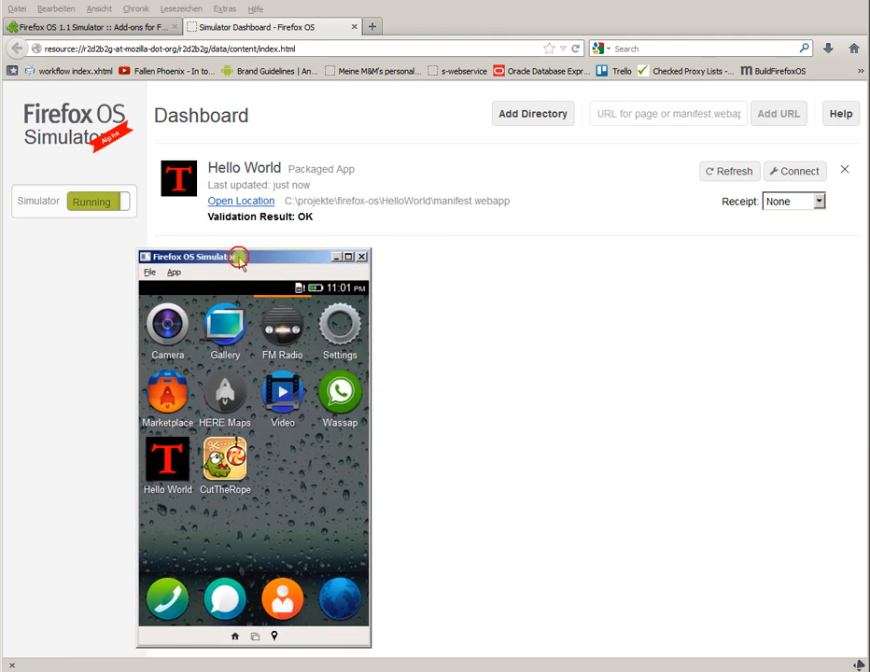
drag(254, 255, 160, 261)
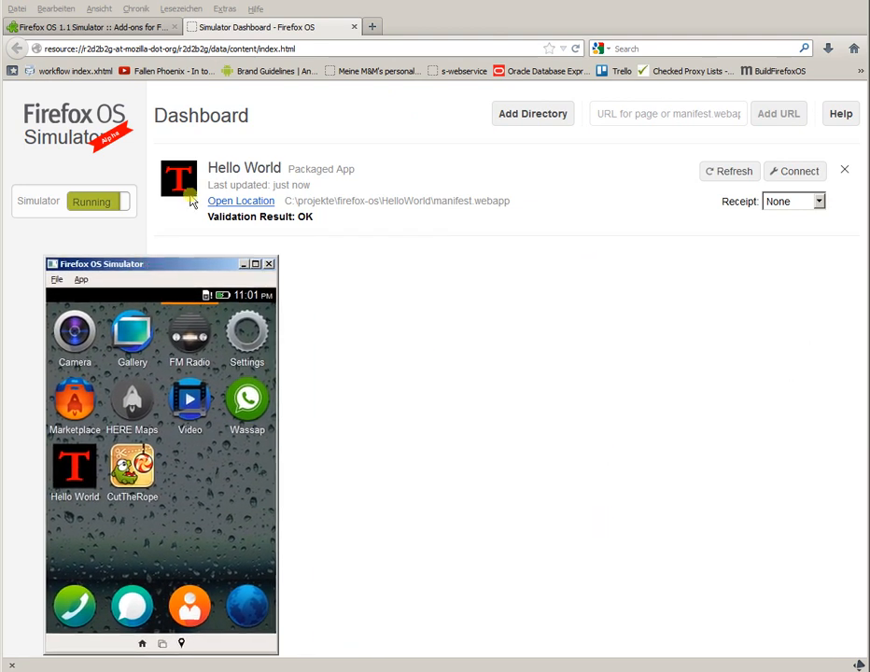